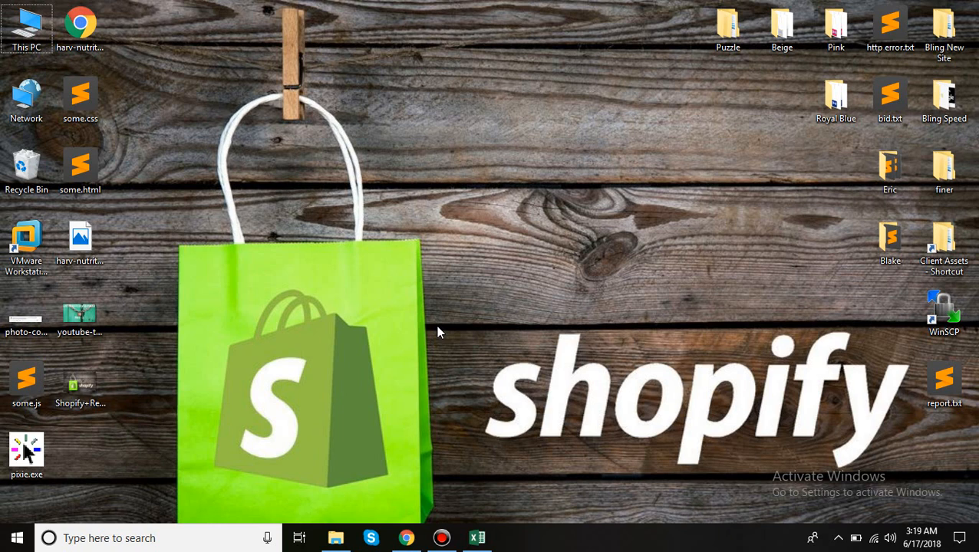
mouse_move(409, 524)
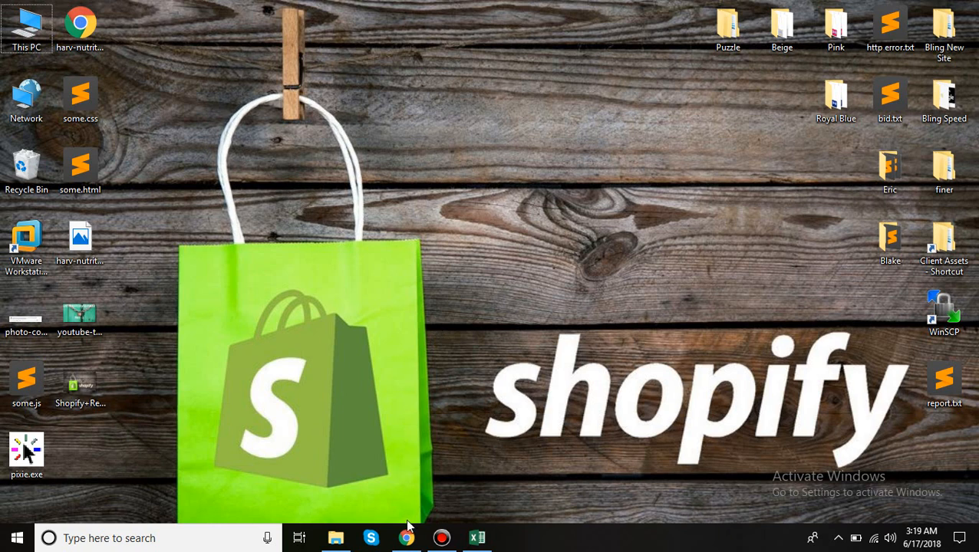
Step: Open the Example T-Shirt quick view in the storefront's Featured Collection, then return to the admin
click(406, 538)
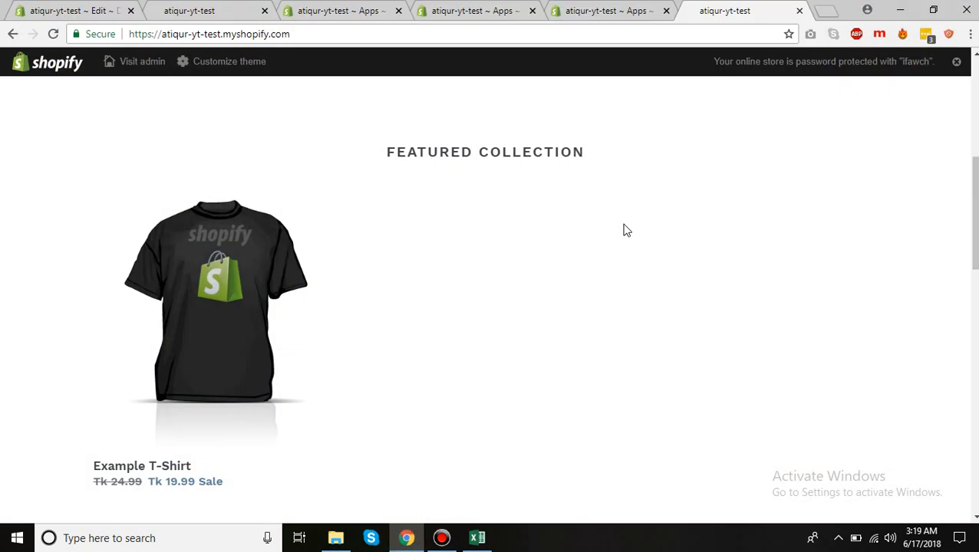
scroll(down, 3)
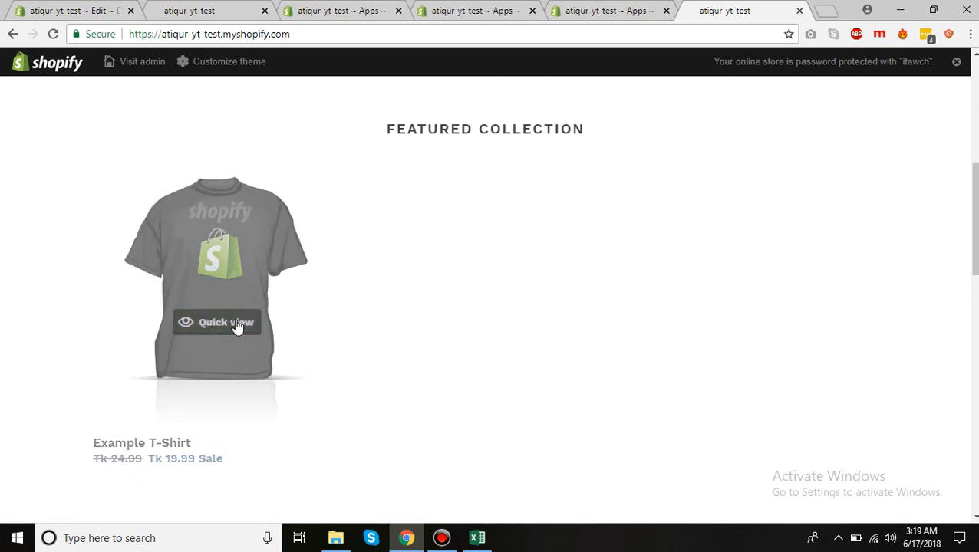
click(217, 323)
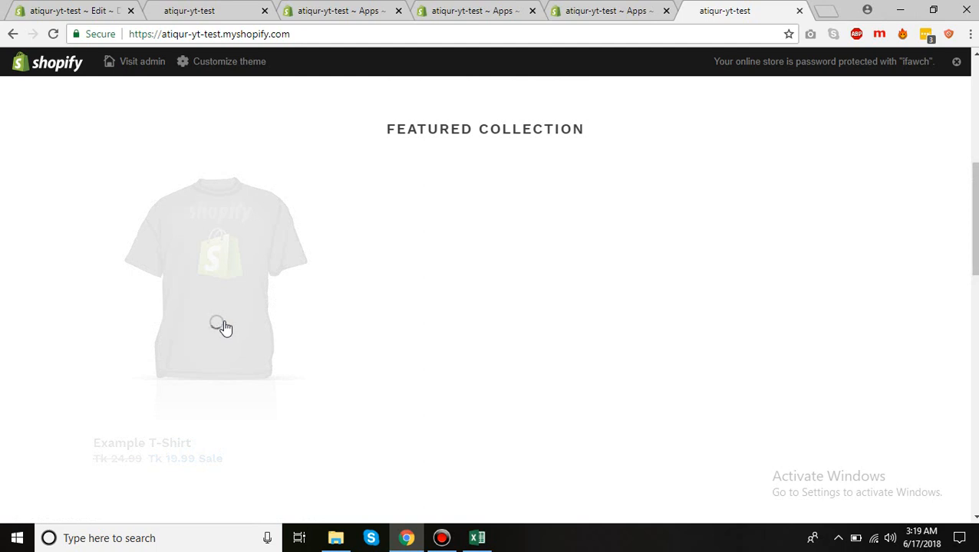
click(219, 324)
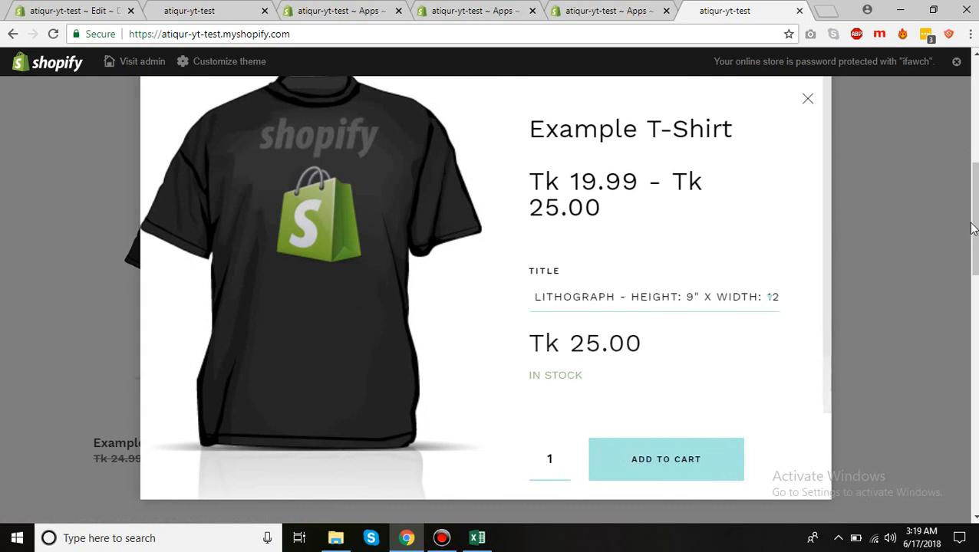
click(807, 98)
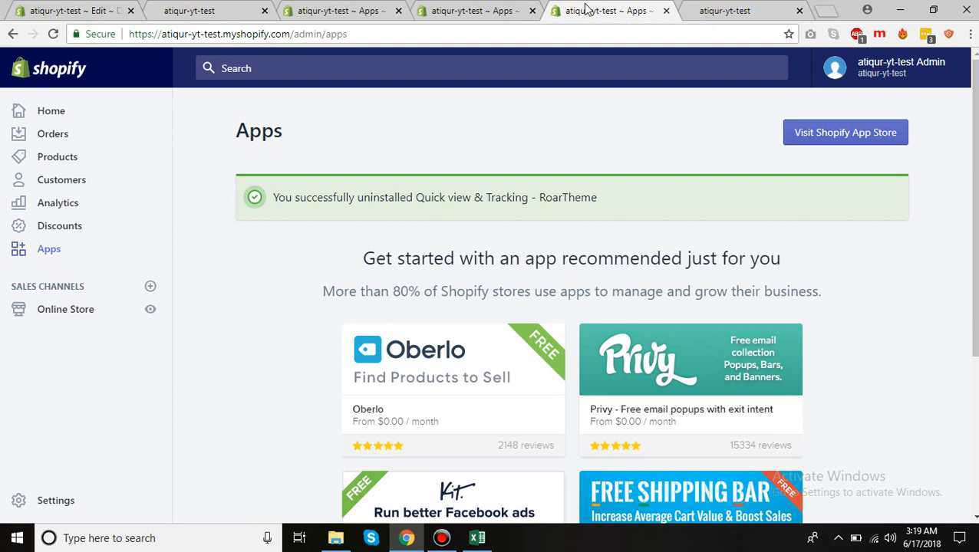
mouse_move(806, 153)
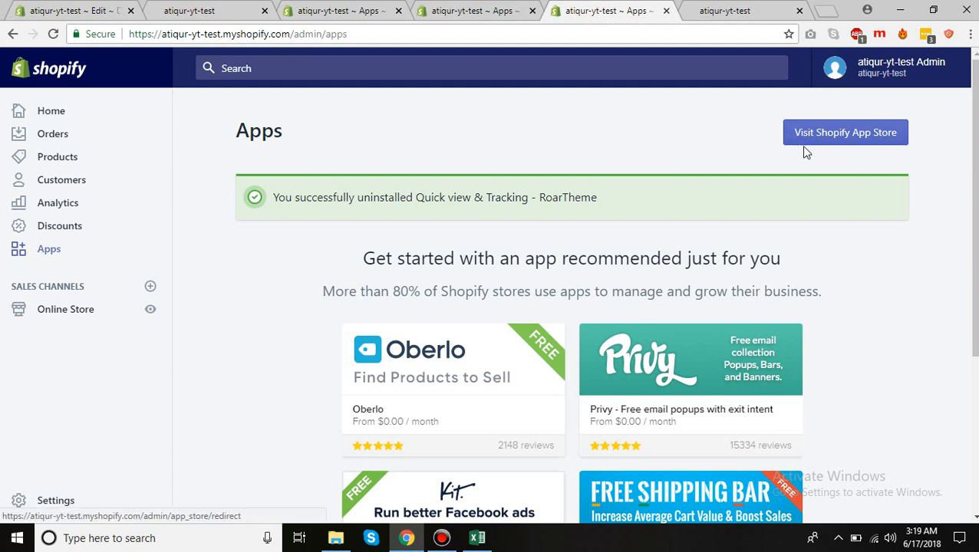
Step: Open the Shopify App Store from the admin Apps page
click(844, 132)
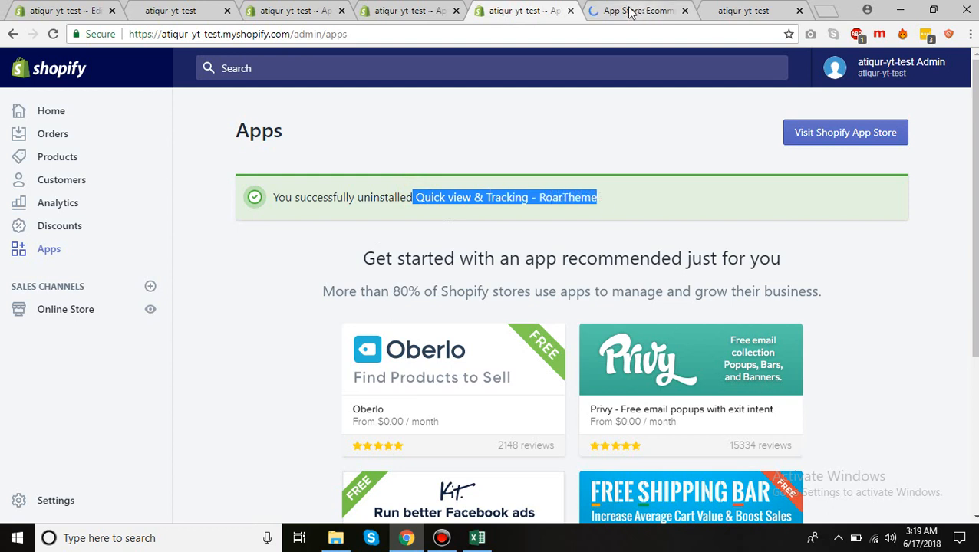
Step: Search the App Store for 'Quickview & Tracking - RoarTheme', open its listing and choose Get
click(634, 11)
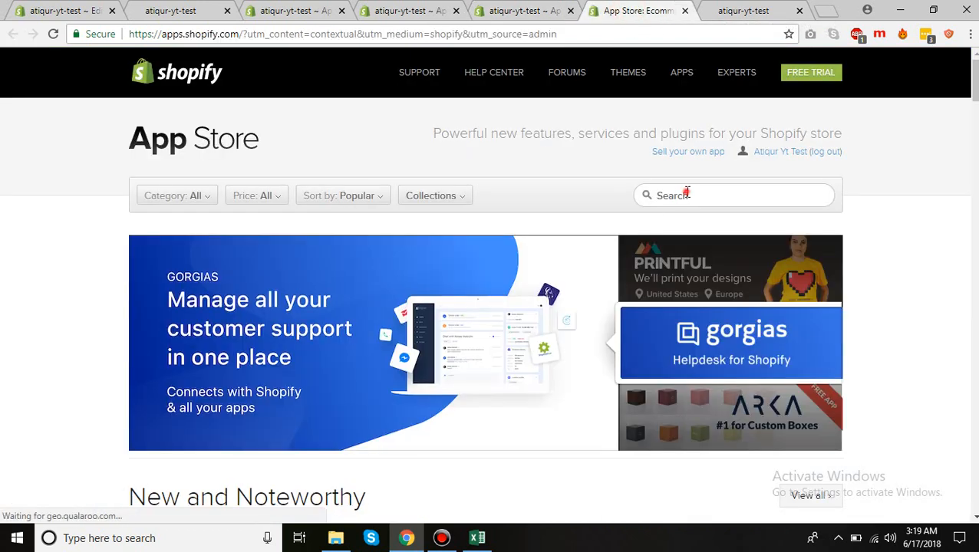
text(Quickview & Tracking - RoarTheme)
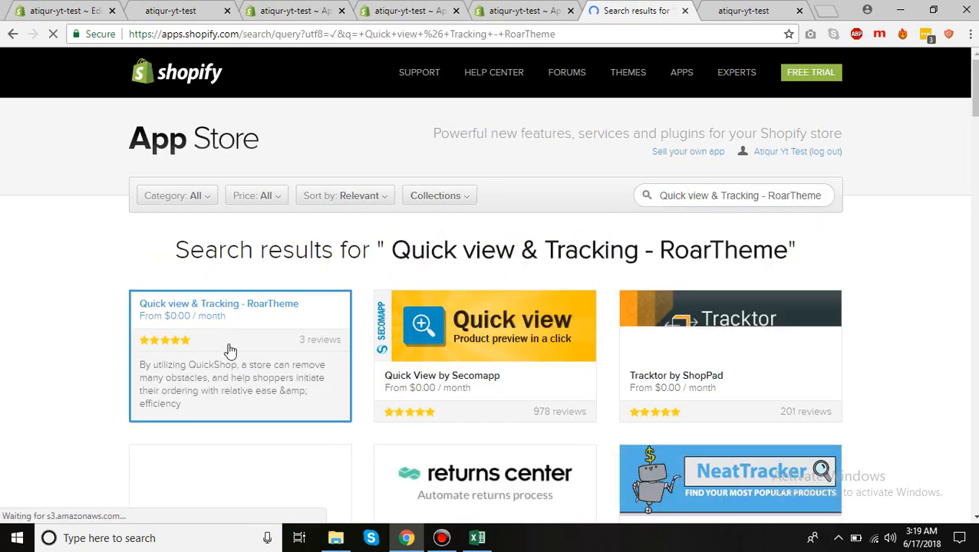
click(218, 303)
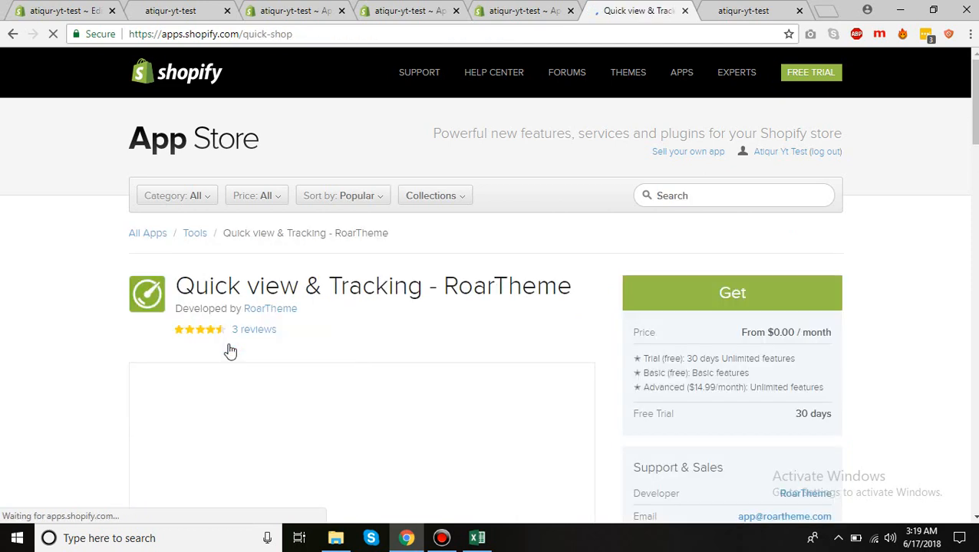
click(727, 293)
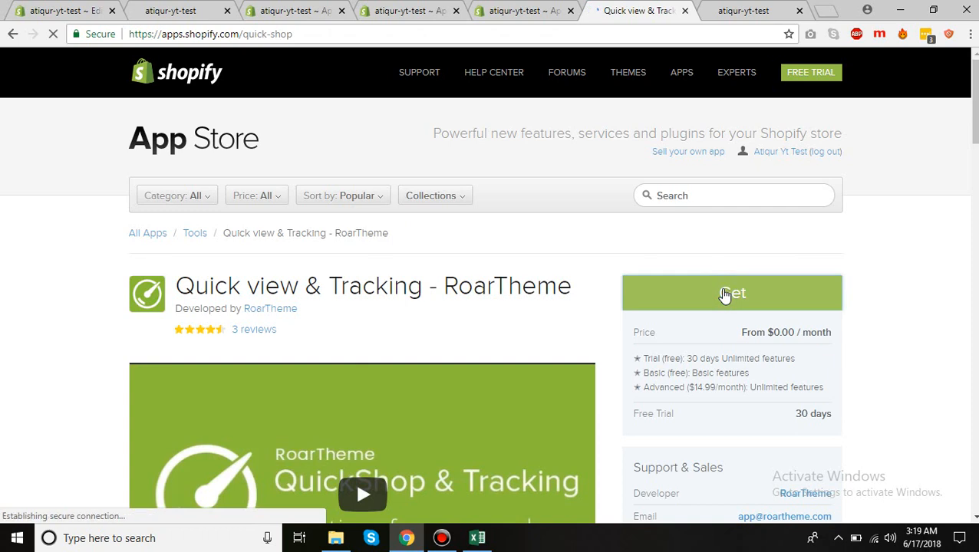
click(731, 293)
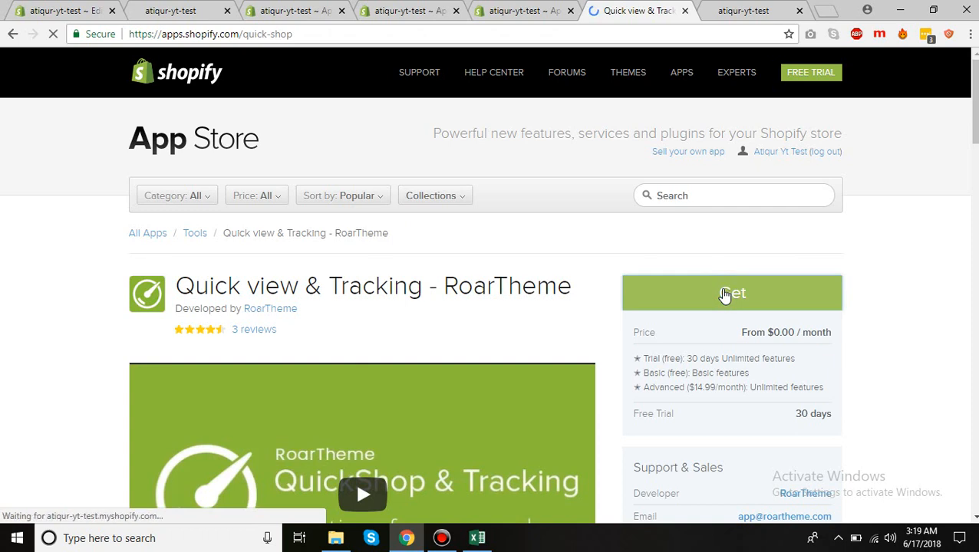
click(733, 293)
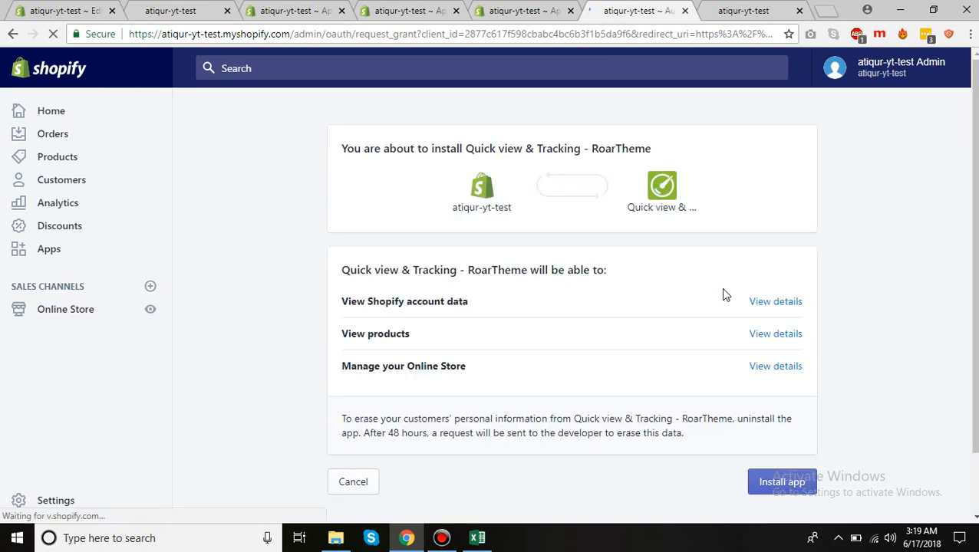
Step: Approve installing Quick view & Tracking - RoarTheme until 'Your app has been installed!' shows
click(783, 482)
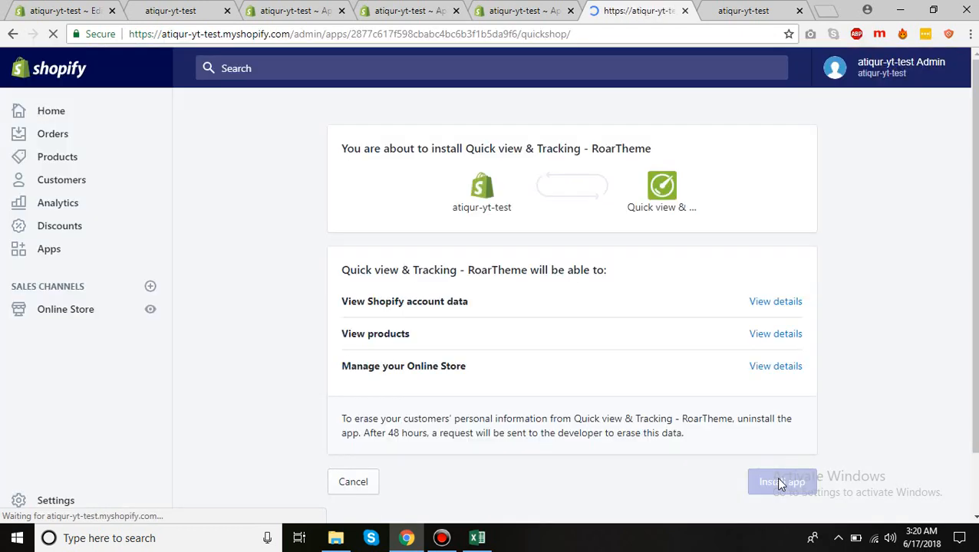
click(788, 481)
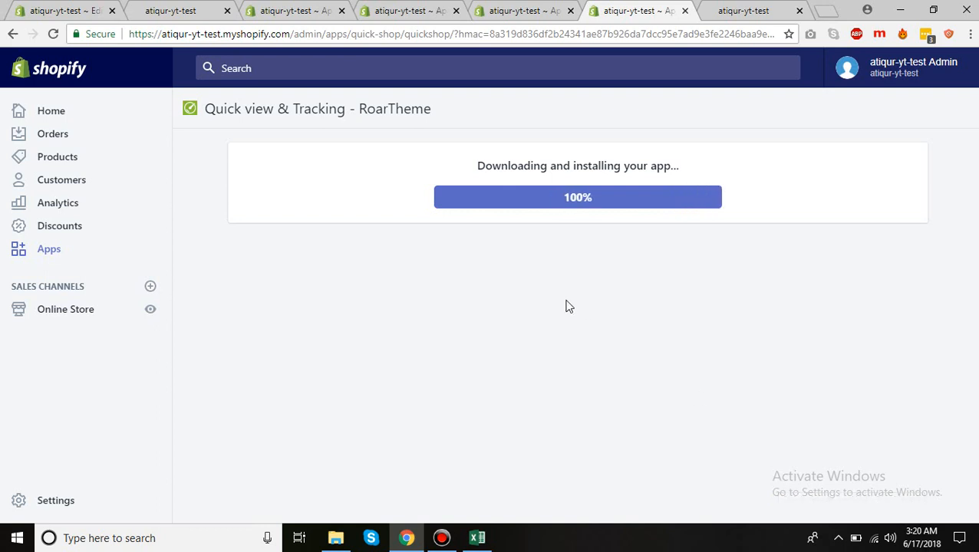
mouse_move(574, 225)
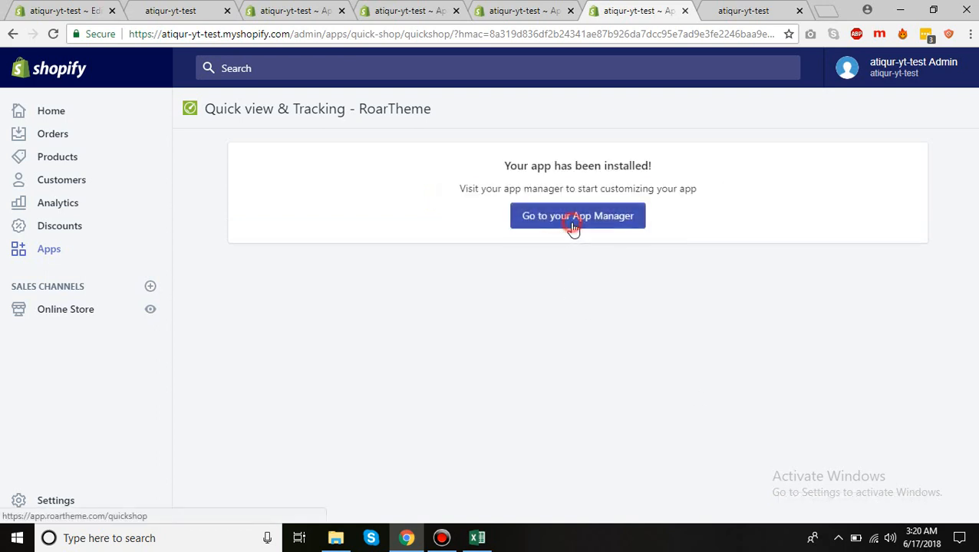
Step: Open the Quickshop Dashboard via App Manager and review its Overview of 1 view, 0 hits
click(578, 216)
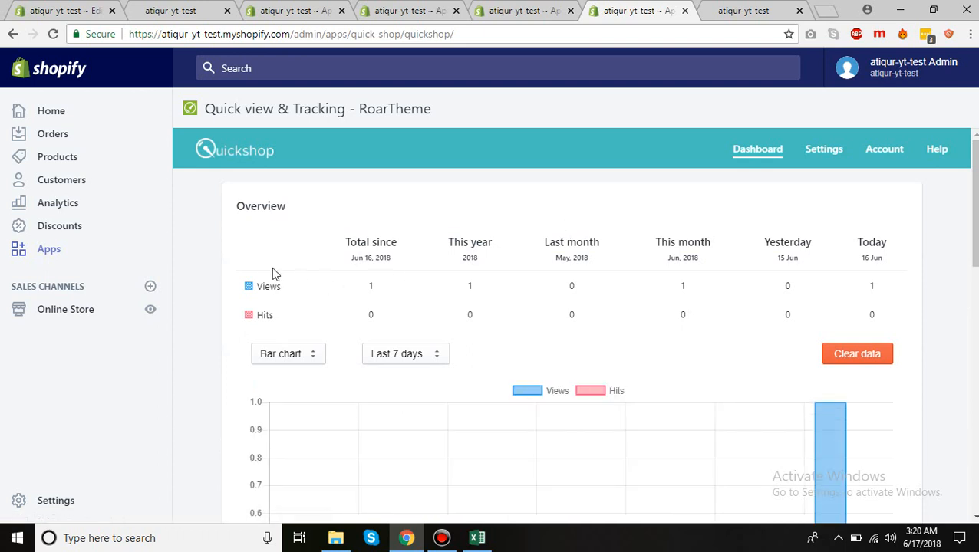
mouse_move(411, 285)
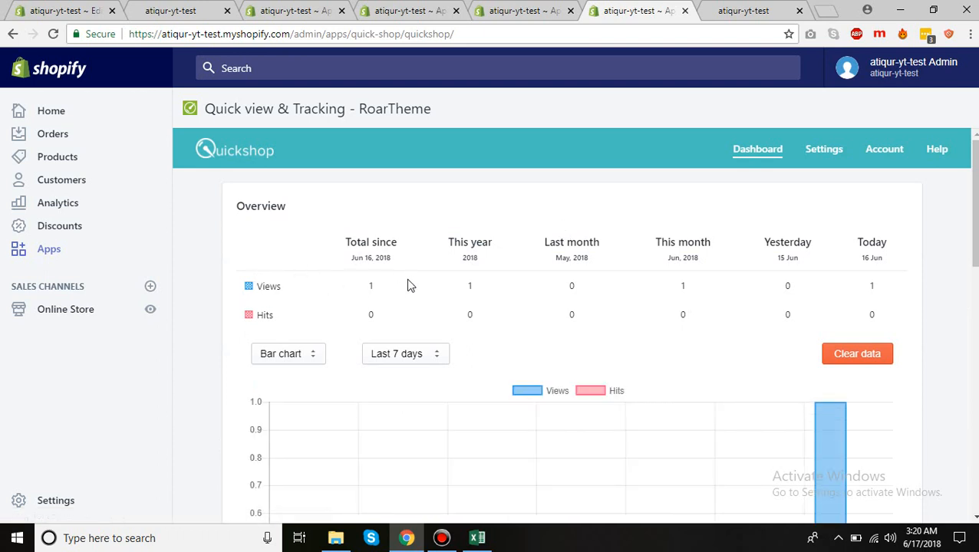
mouse_move(686, 281)
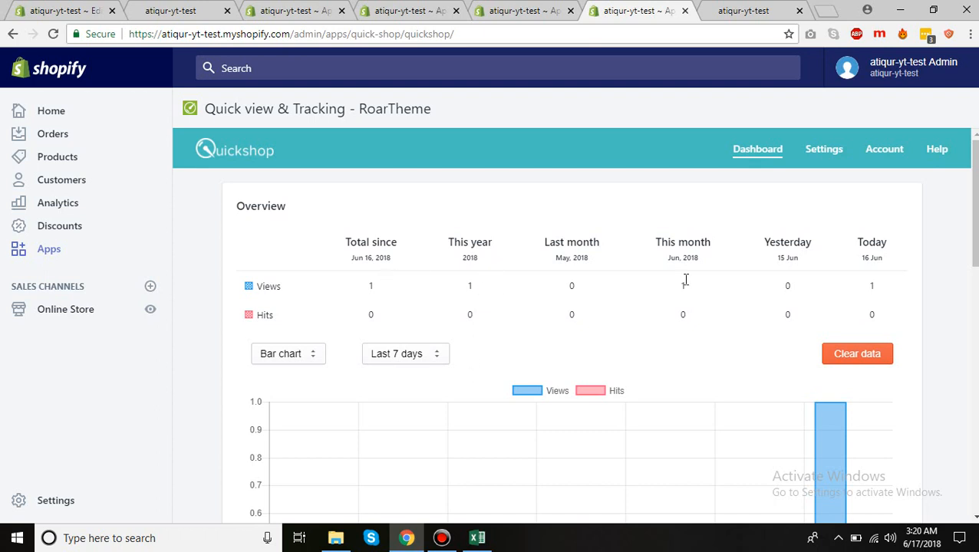
scroll(down, 3)
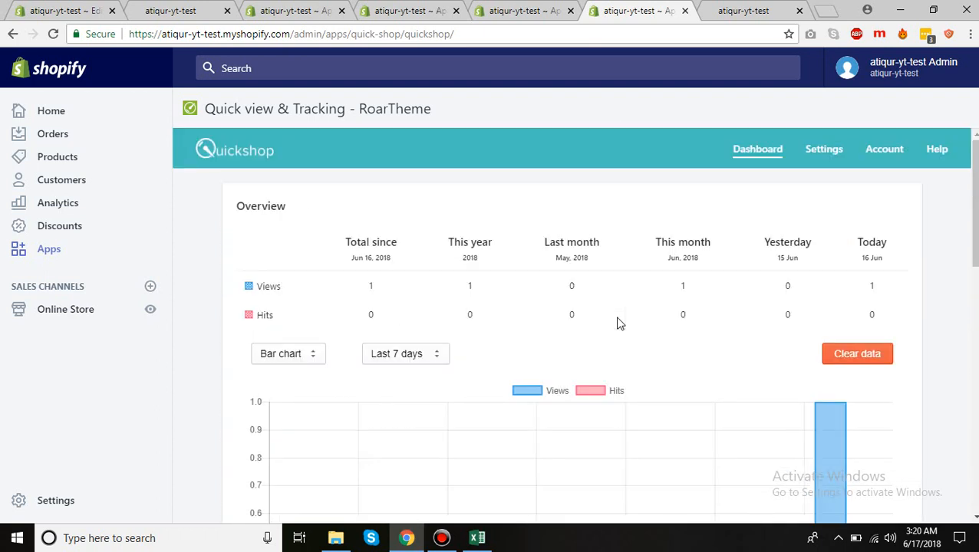
click(758, 10)
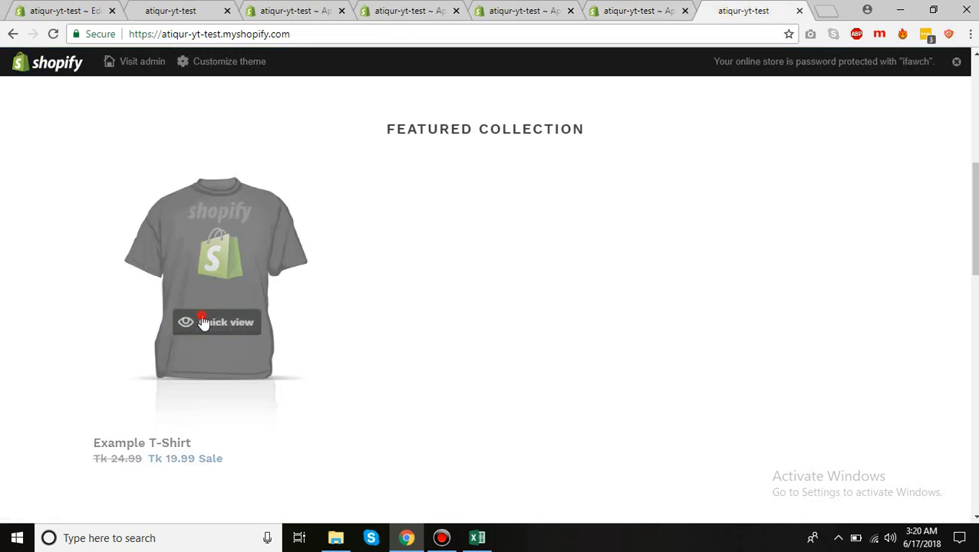
Step: Add the Lithograph Example T-Shirt to the cart from its quick view, then return to admin
click(217, 322)
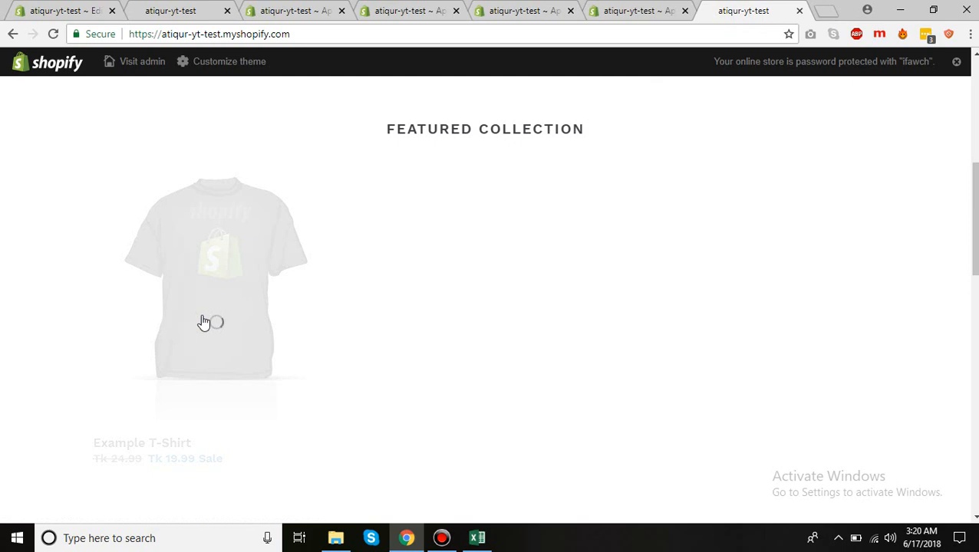
click(203, 322)
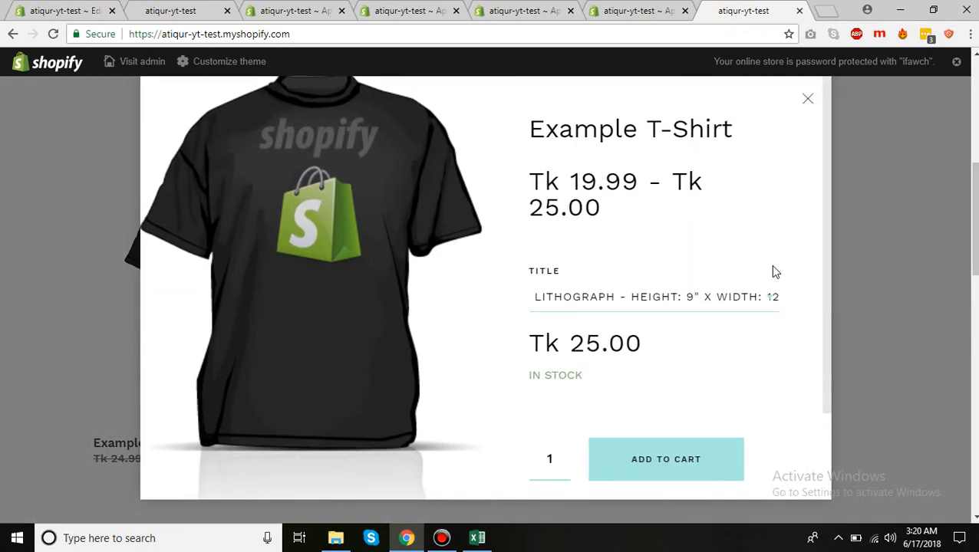
click(666, 460)
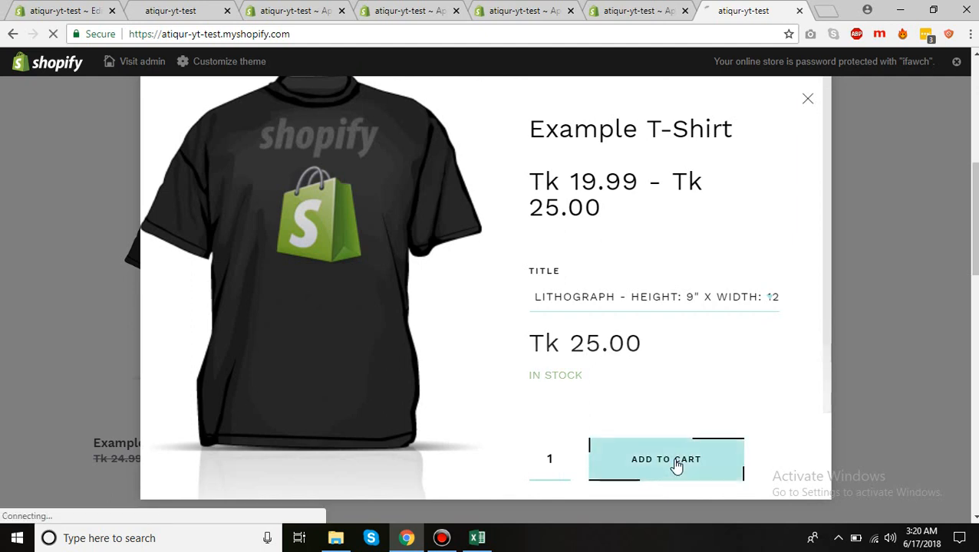
click(666, 460)
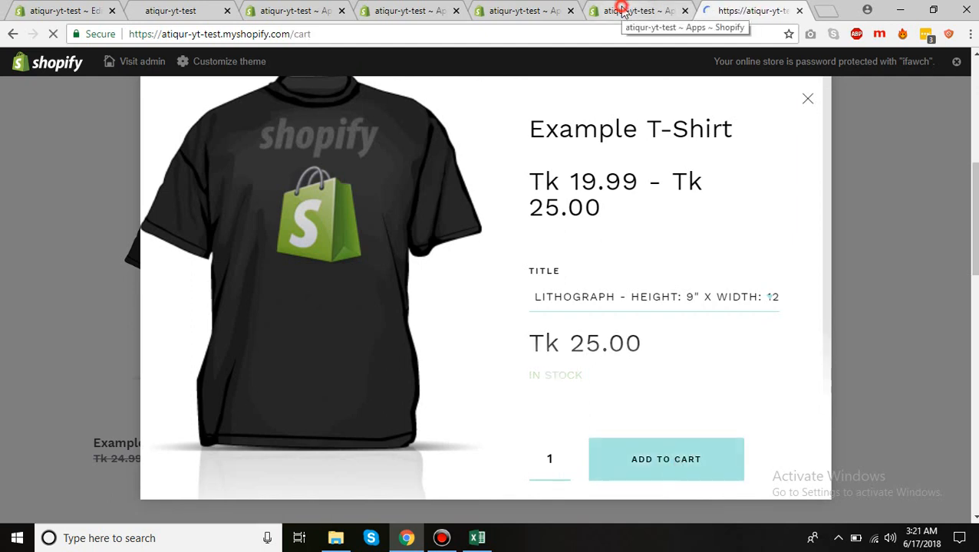
click(628, 11)
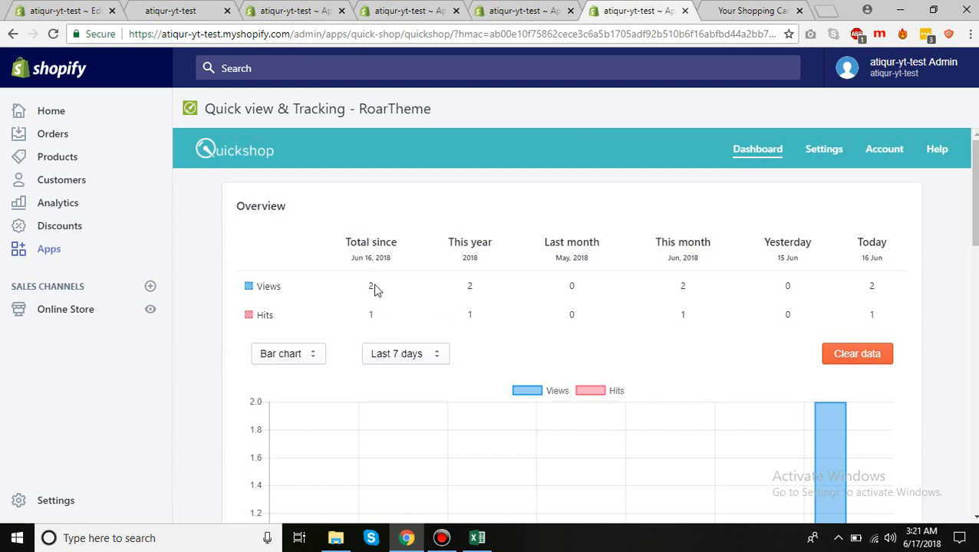
mouse_move(370, 320)
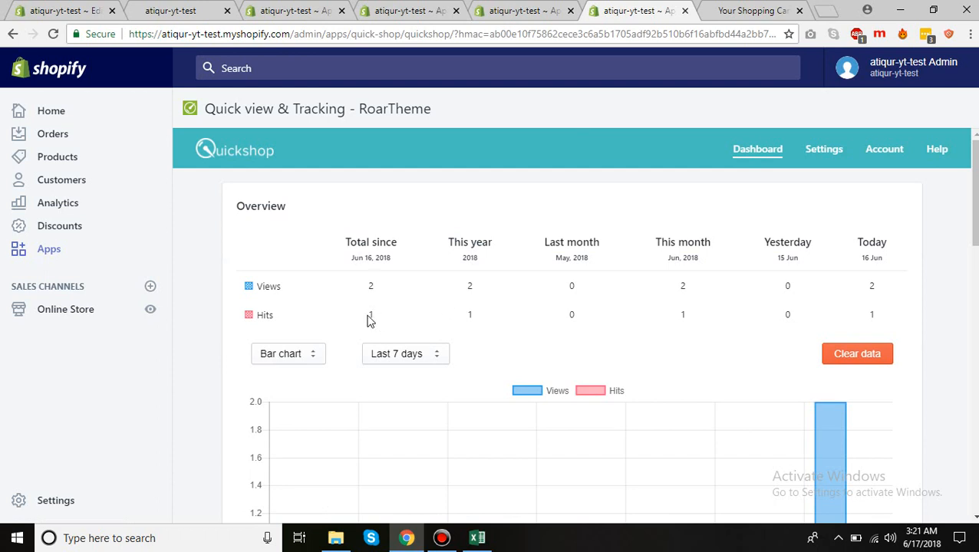
mouse_move(265, 316)
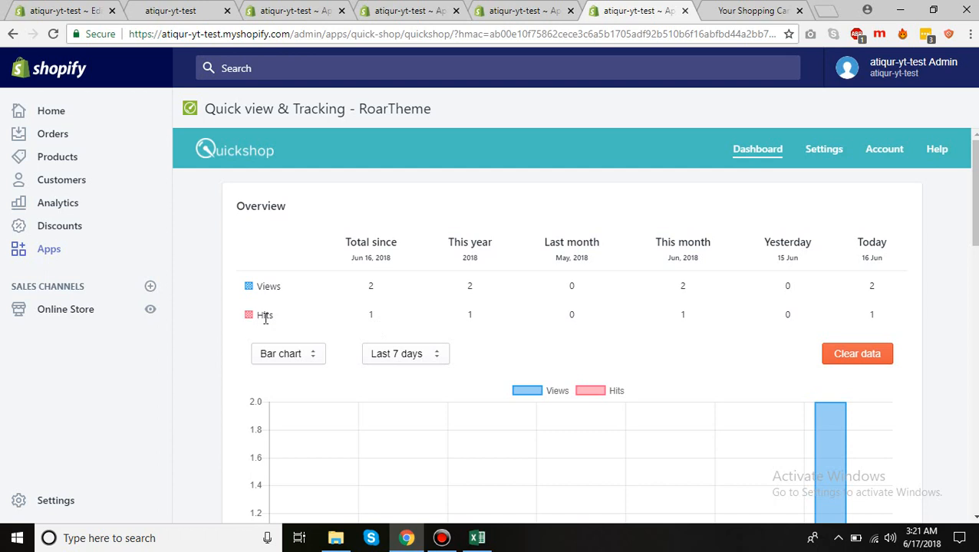
mouse_move(514, 352)
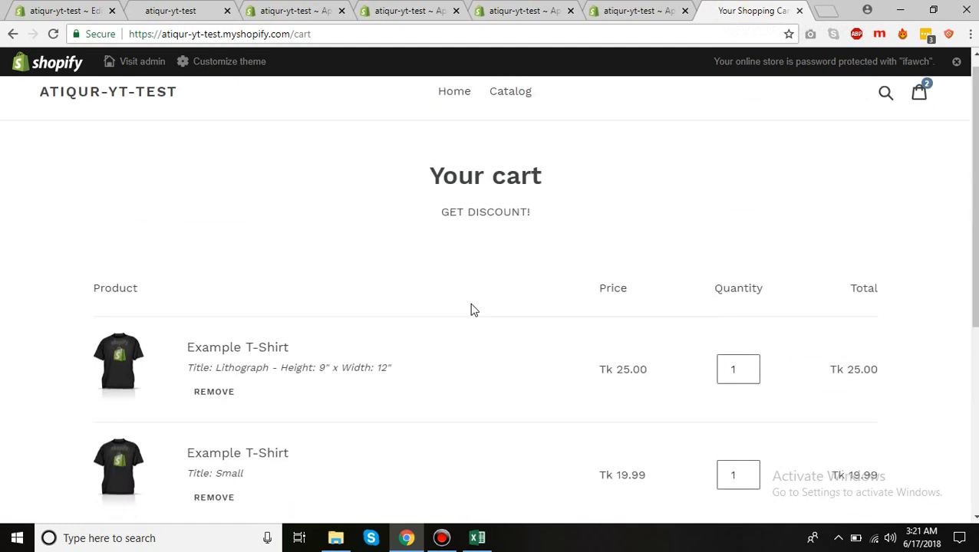
Step: Scroll through the updated dashboard Overview showing 2 views and 1 hit
scroll(down, 3)
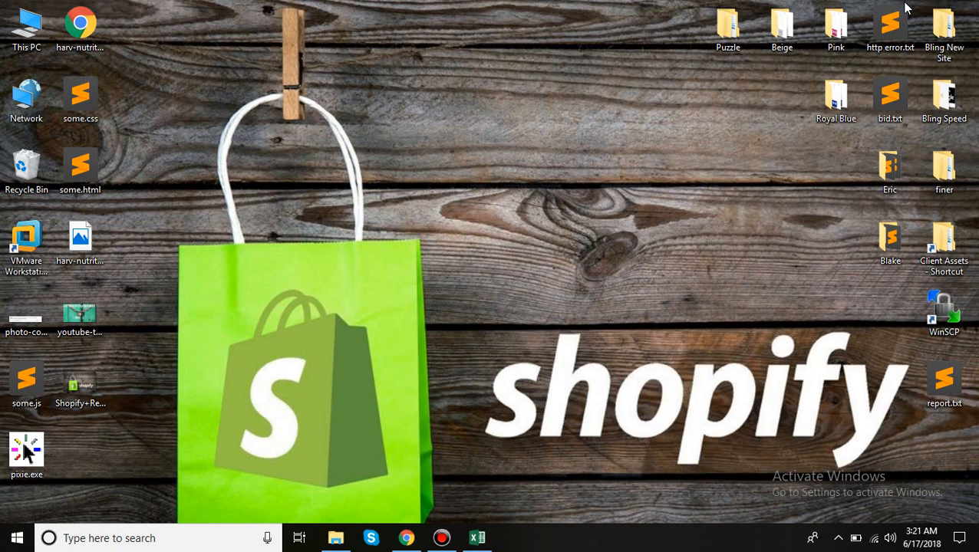
mouse_move(467, 265)
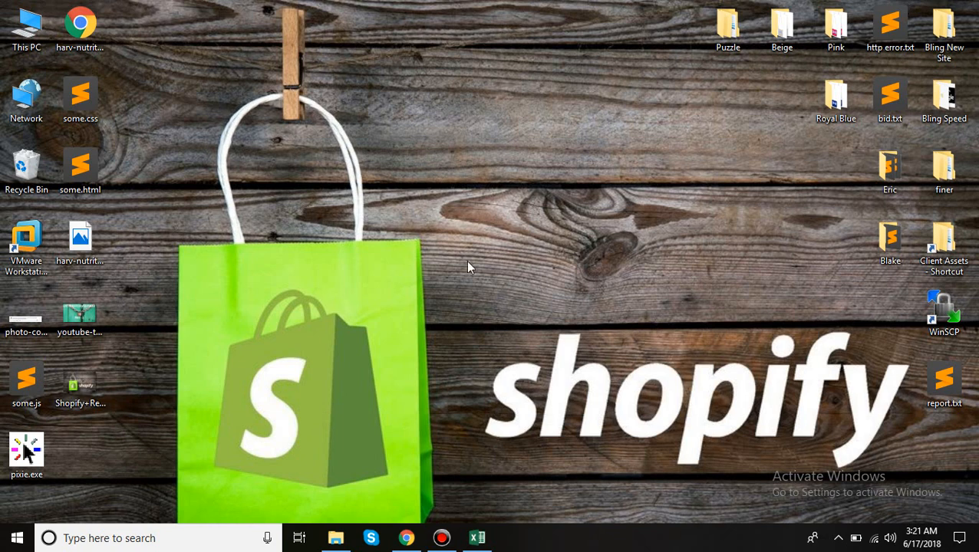